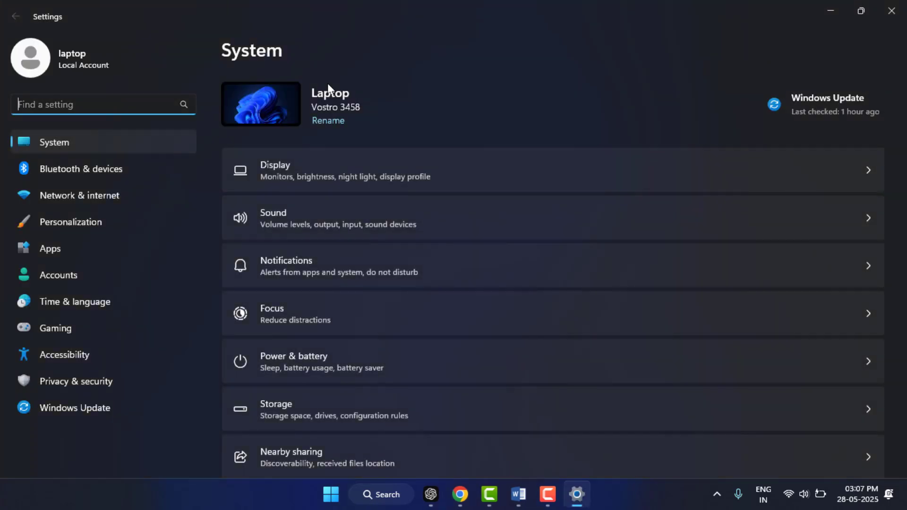
mouse_move(81, 203)
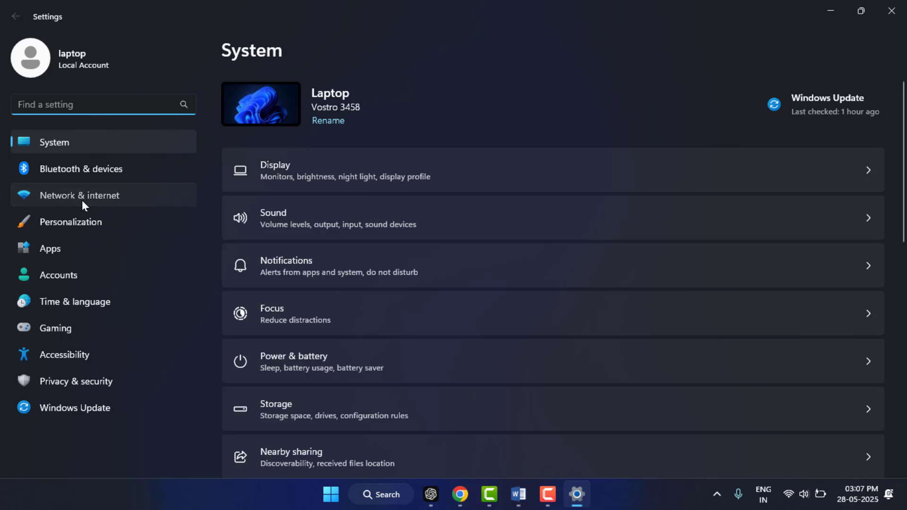
Go to the Network & internet page in Settings, where Wi-Fi shows connected.
click(79, 195)
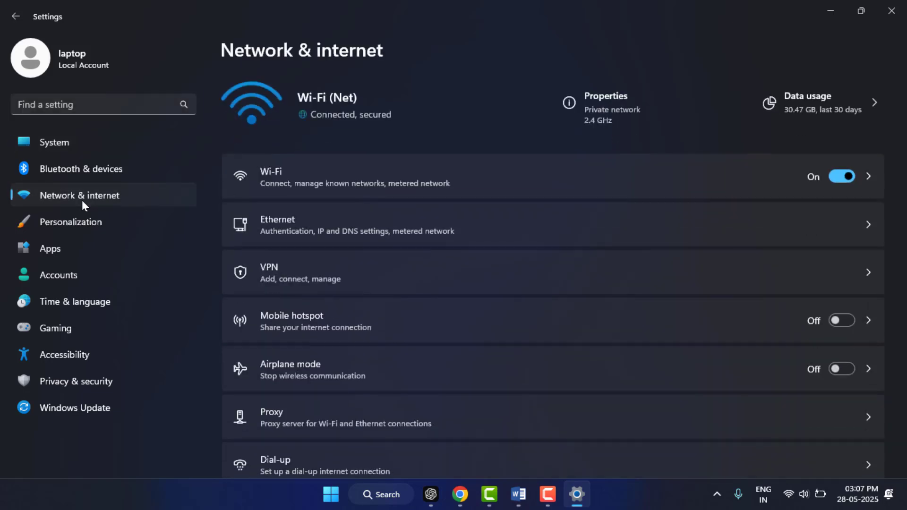
mouse_move(443, 234)
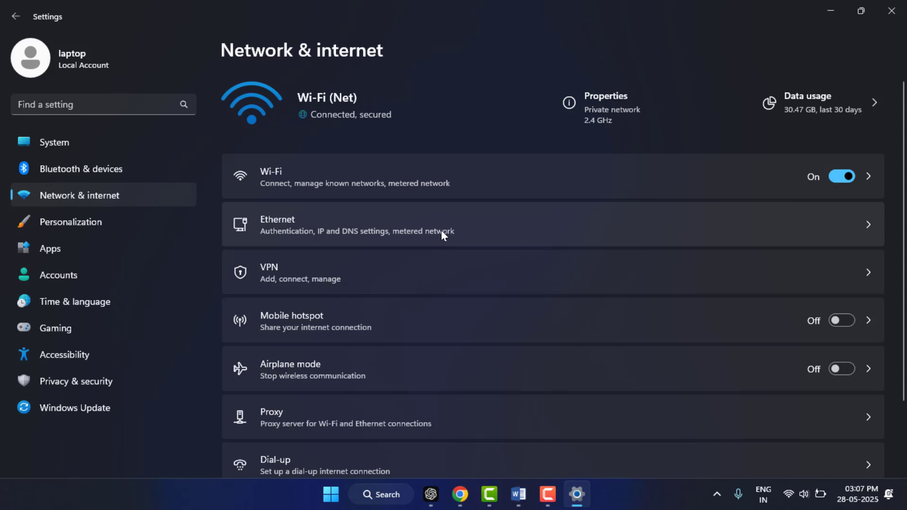
mouse_move(554, 318)
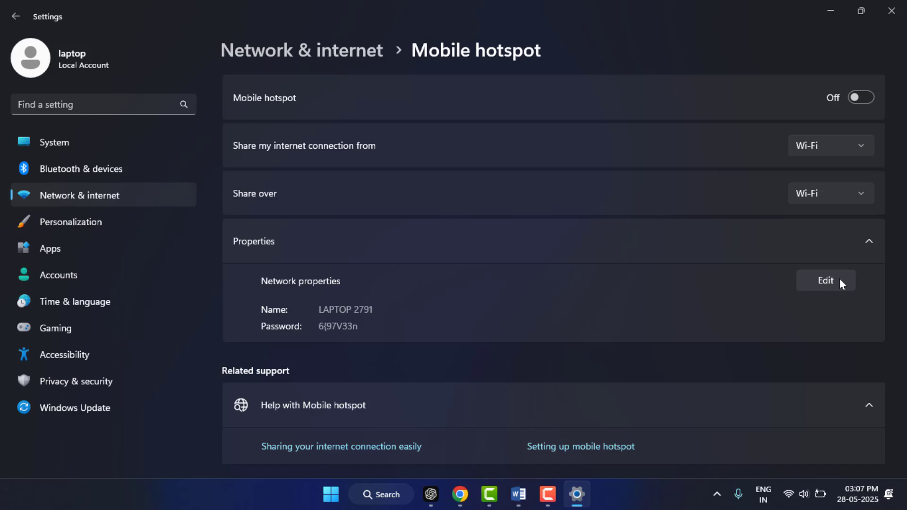
Review the hotspot network name and password, then switch Mobile hotspot on.
click(824, 281)
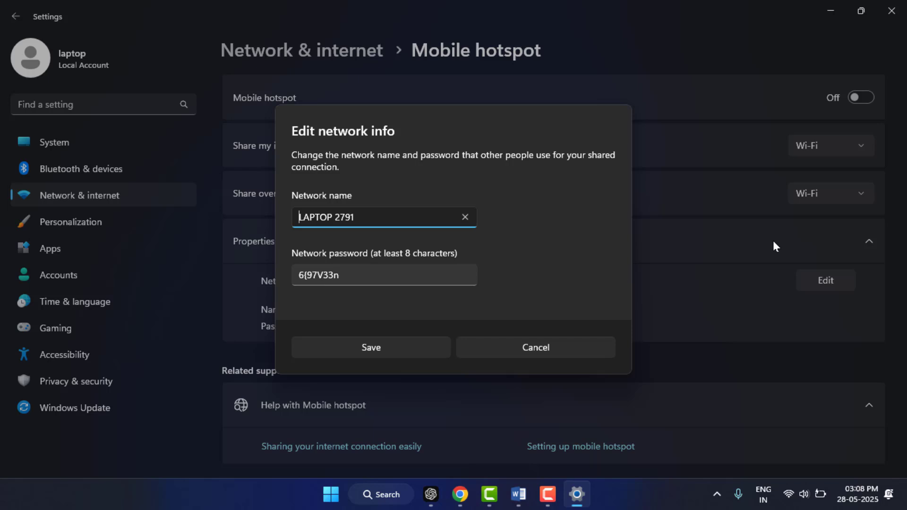
mouse_move(553, 346)
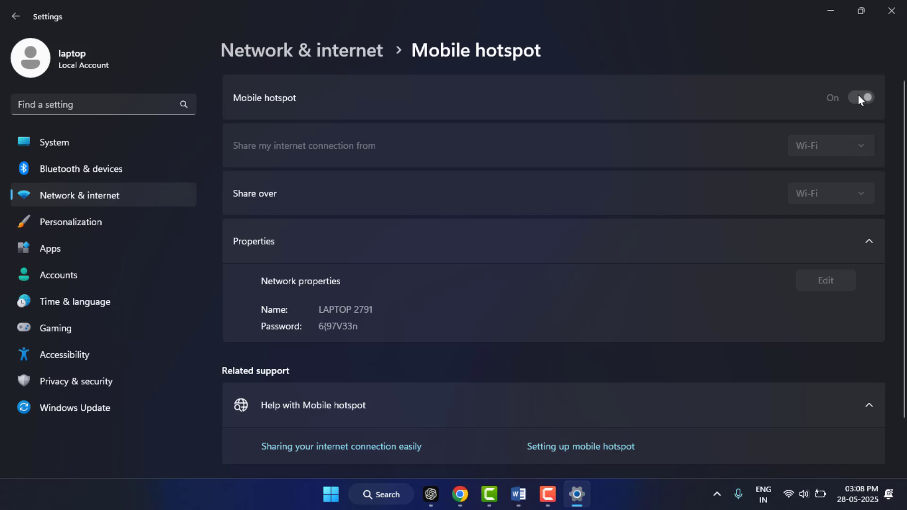
click(861, 98)
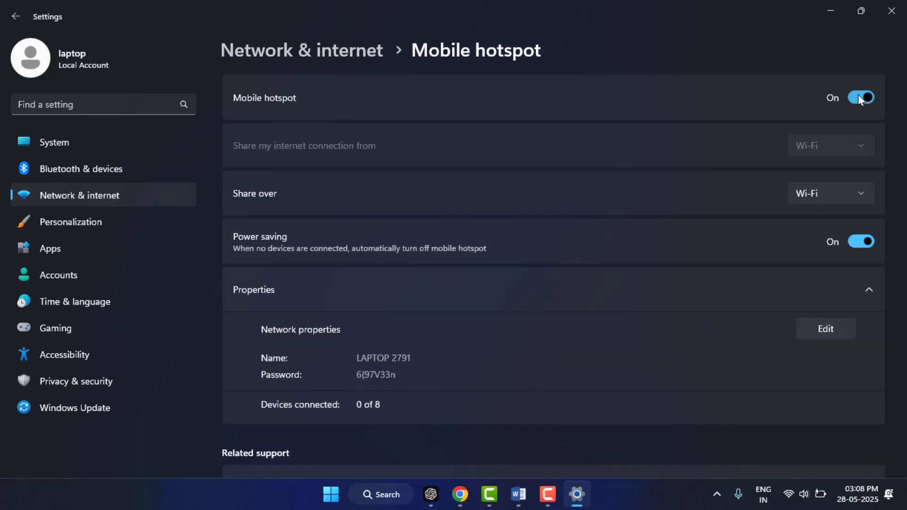